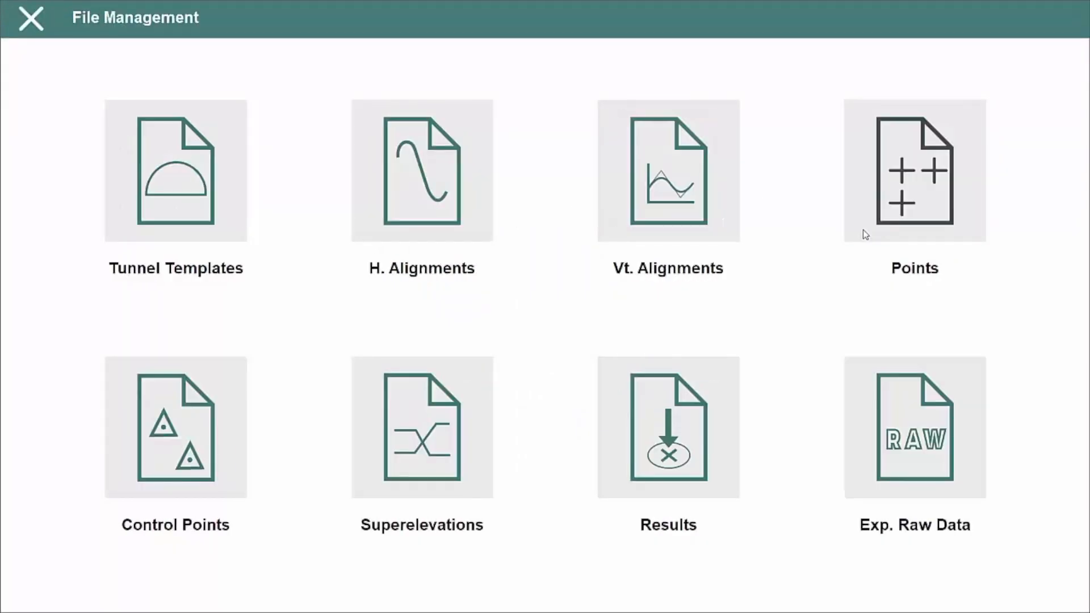
- Close File Management to return to the Alba Tunnel project's main menu
{"action": "left_click", "coordinate": [422, 170]}
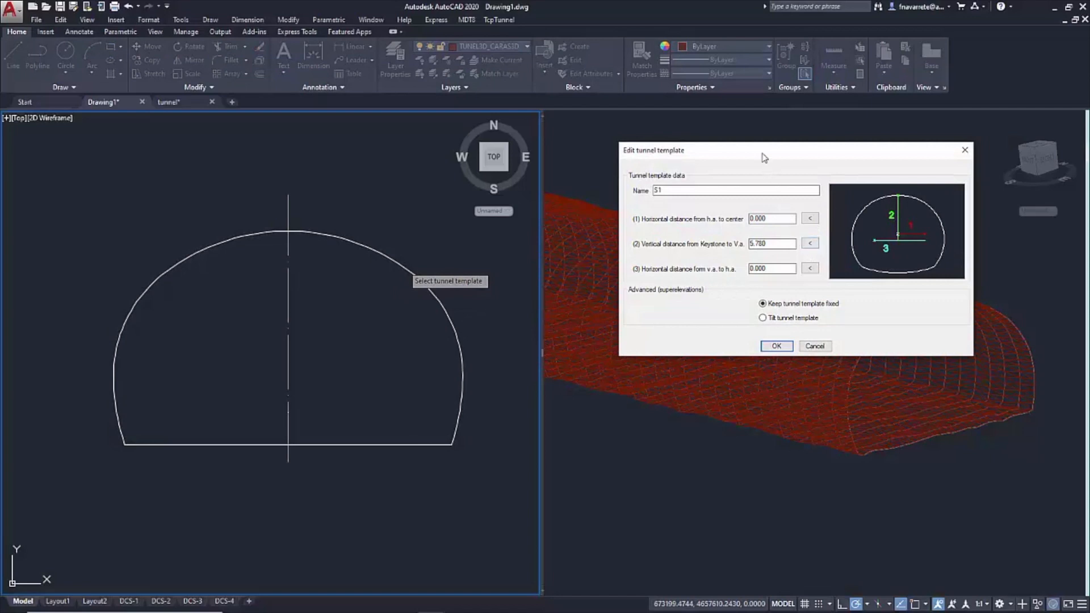
{"action": "left_click_drag", "start_coordinate": [763, 150], "coordinate": [660, 233]}
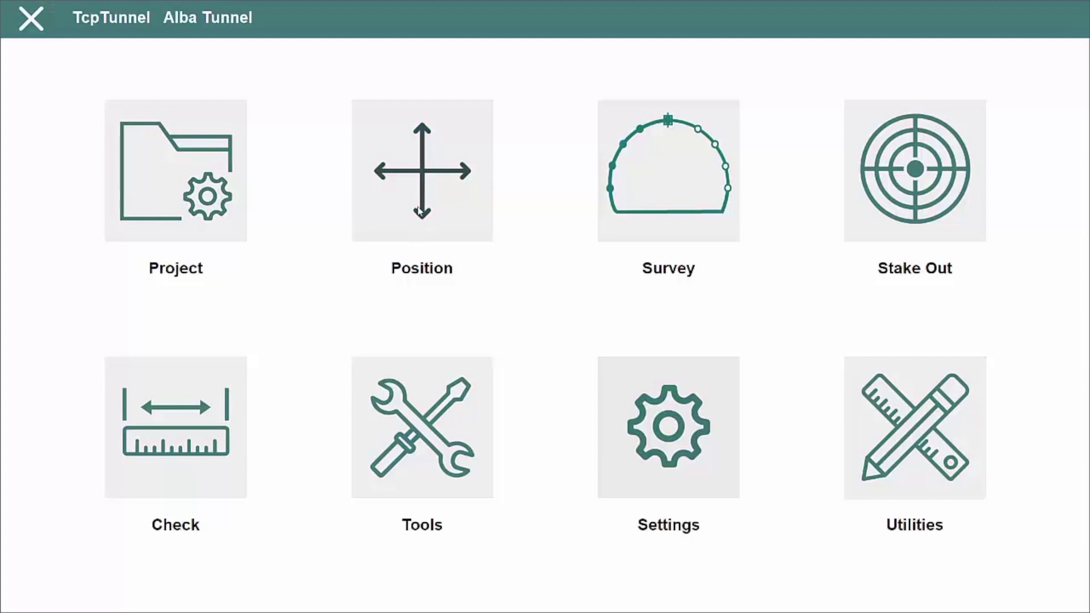
- Set up the instrument on standing station rs with instrument height 0.000
{"action": "left_click", "coordinate": [421, 170]}
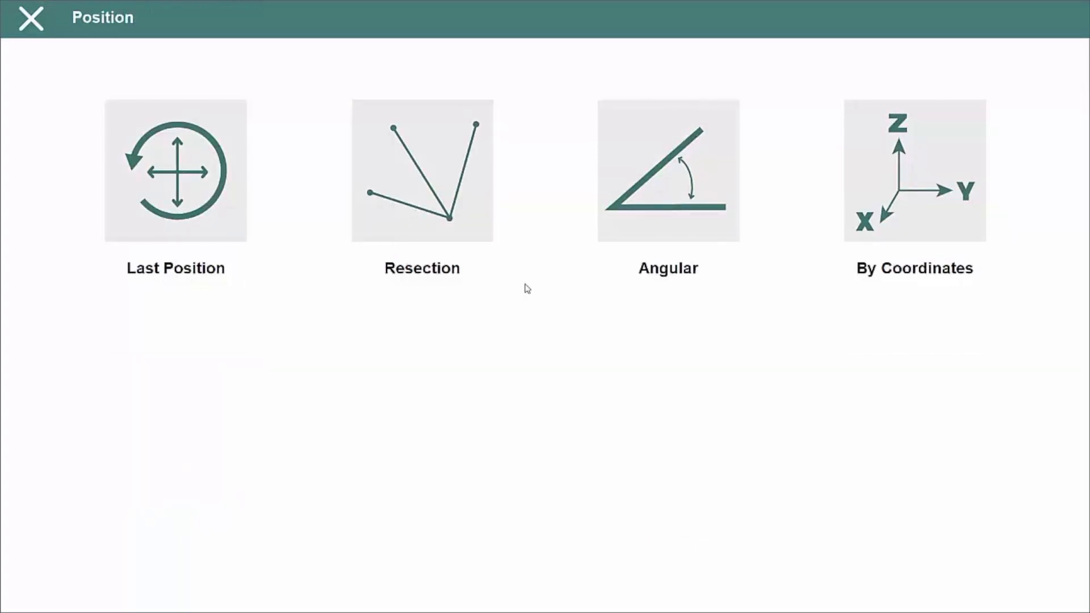
{"action": "left_click", "coordinate": [421, 170]}
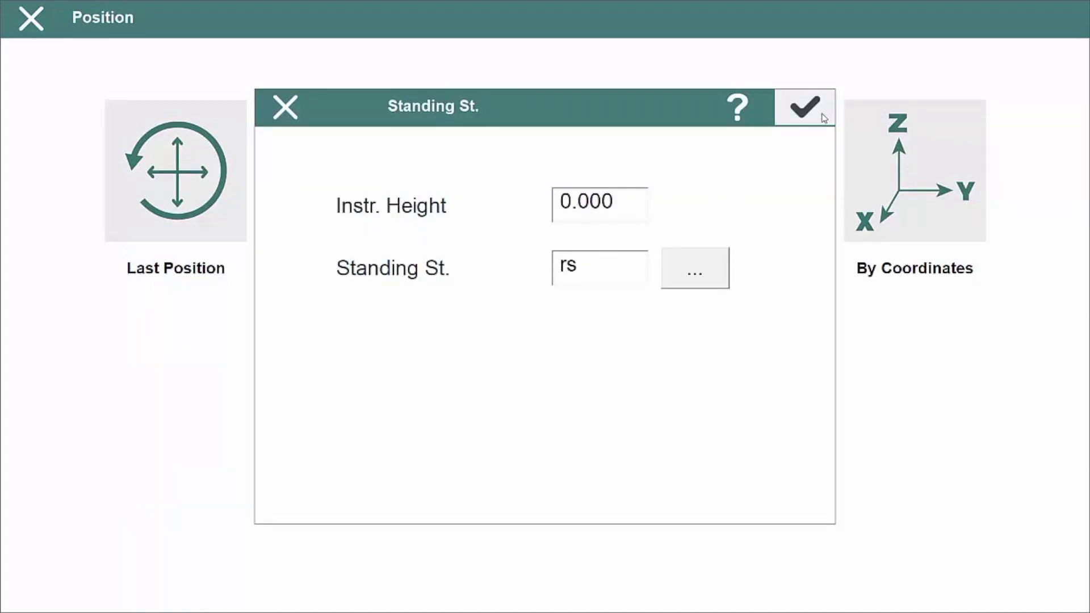
{"action": "left_click", "coordinate": [693, 267]}
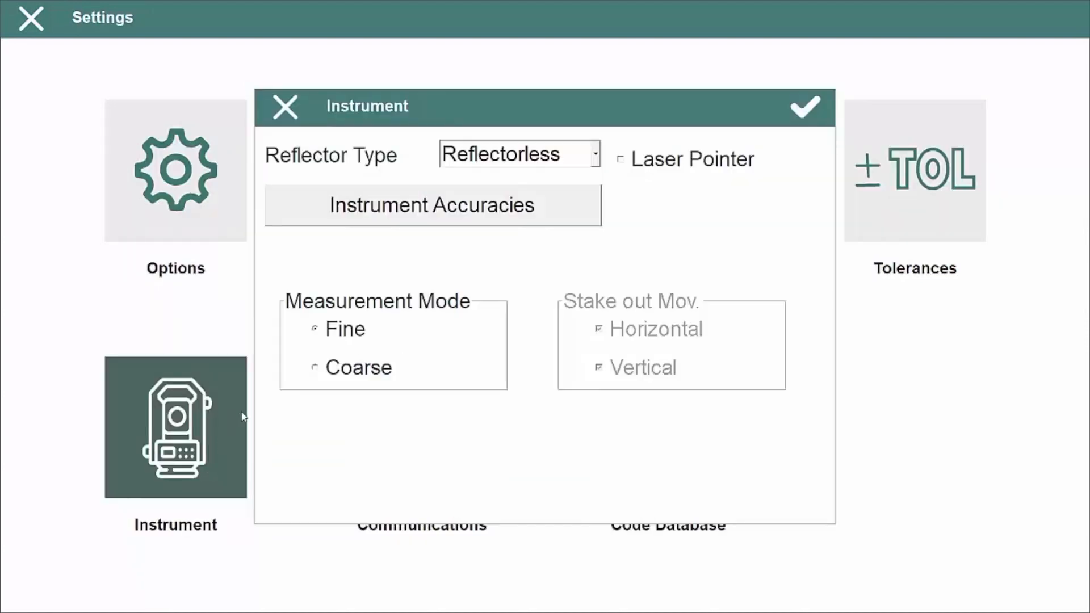
- Keep Reflectorless as reflector type, enable the laser pointer, and exit Settings
{"action": "left_click", "coordinate": [595, 154]}
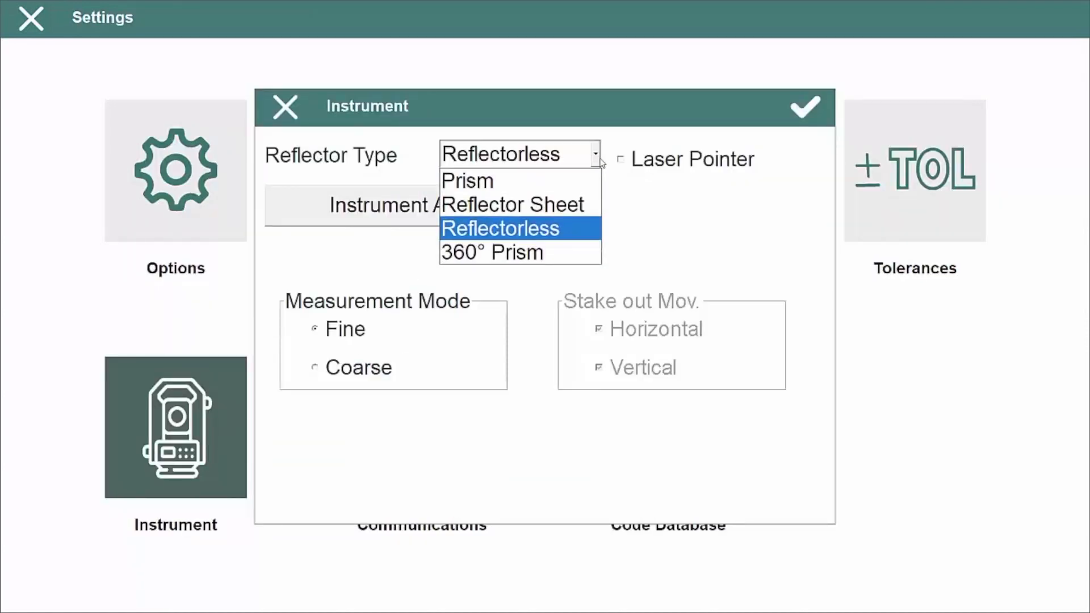
{"action": "left_click", "coordinate": [499, 228]}
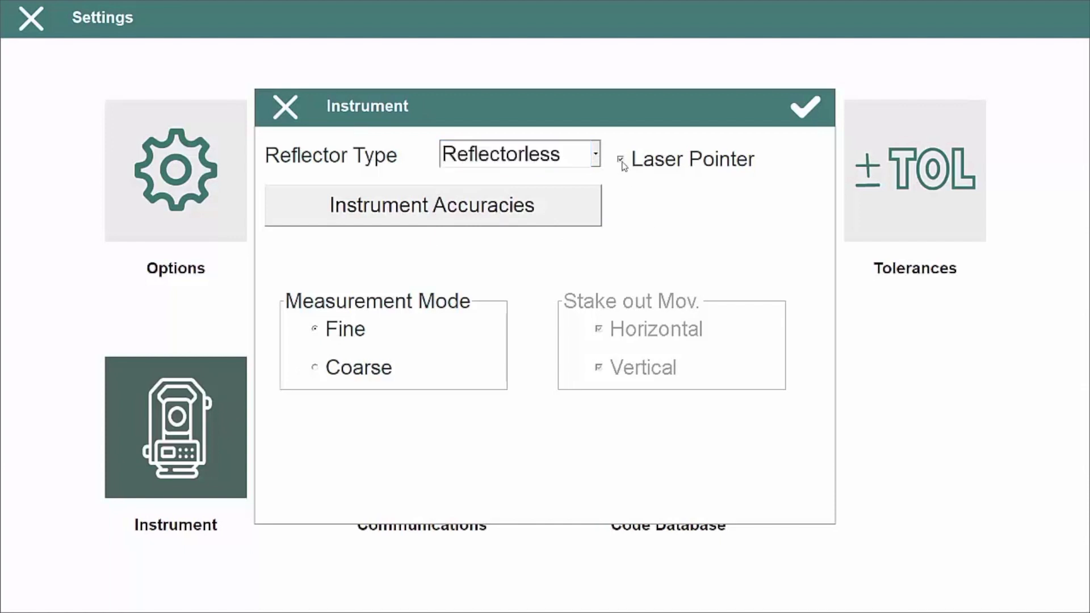
{"action": "left_click", "coordinate": [623, 161]}
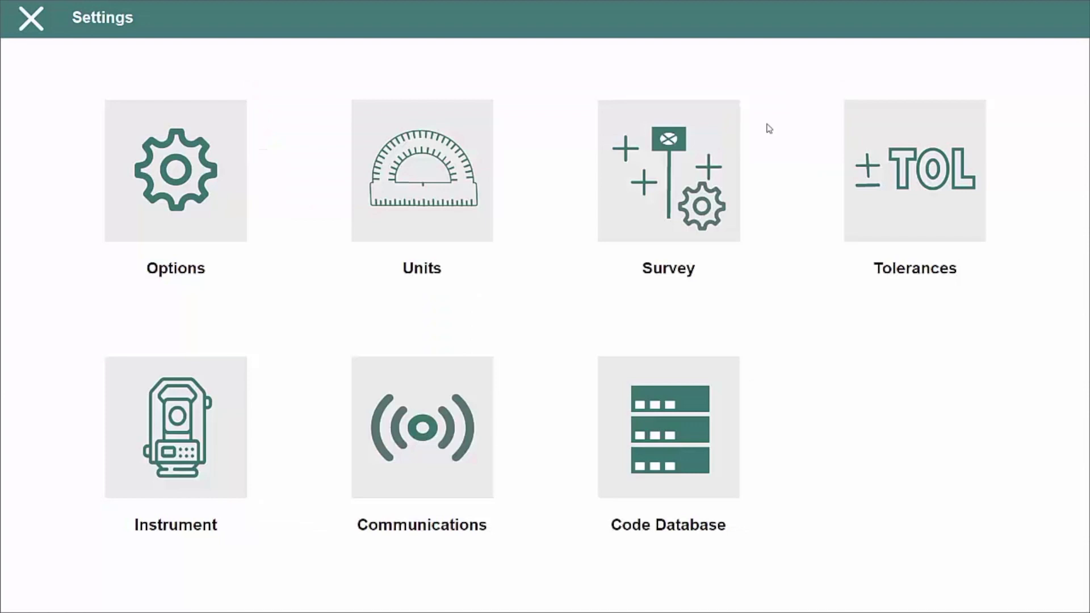
{"action": "left_click", "coordinate": [667, 169]}
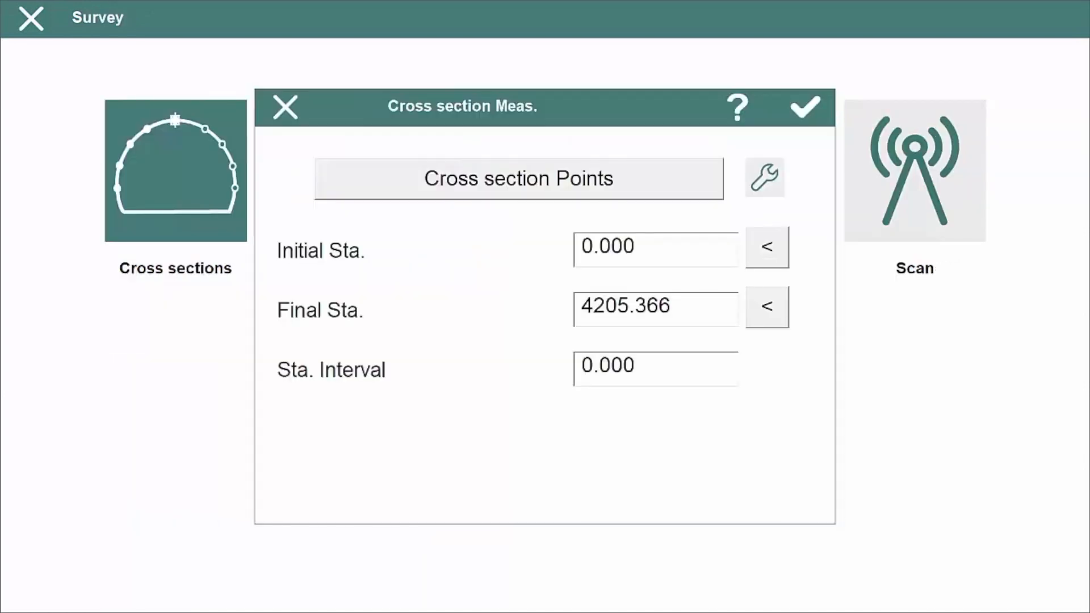
- Review the cross-section point Method and 1.000 m Interval, then close both dialogs
{"action": "left_click", "coordinate": [805, 107]}
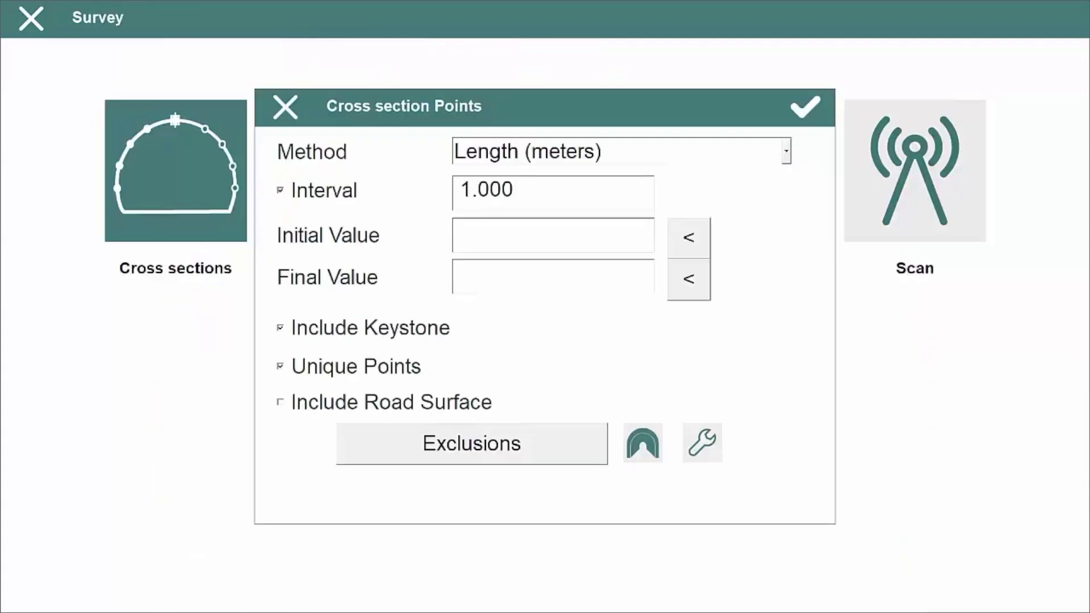
{"action": "left_click", "coordinate": [283, 106]}
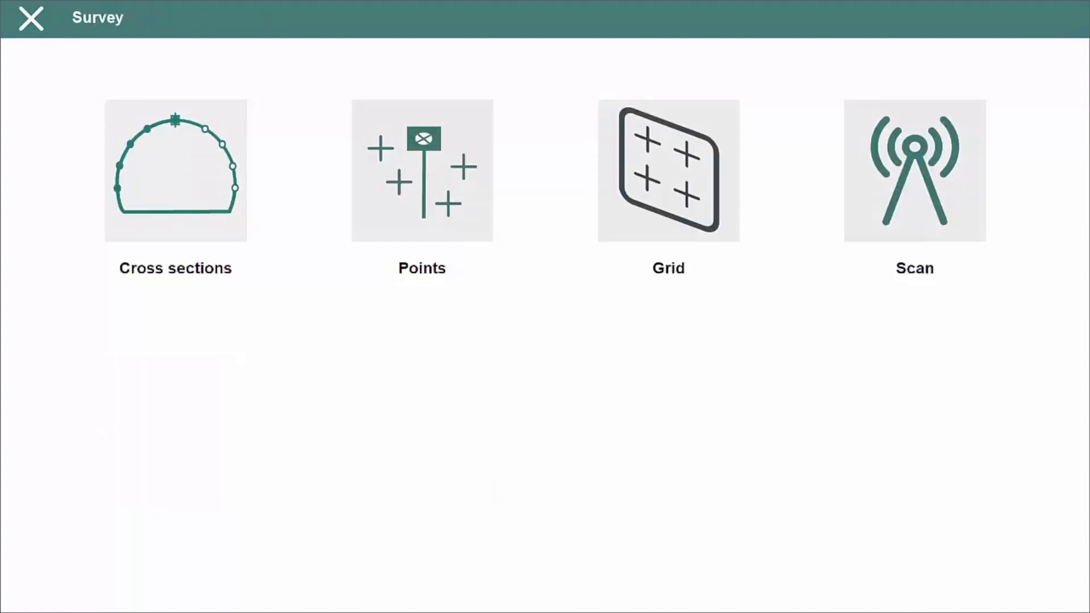
- Capture the grid upper-left point at X 675478.382, Y 4656330.546, Z 1078.633
{"action": "left_click", "coordinate": [667, 170]}
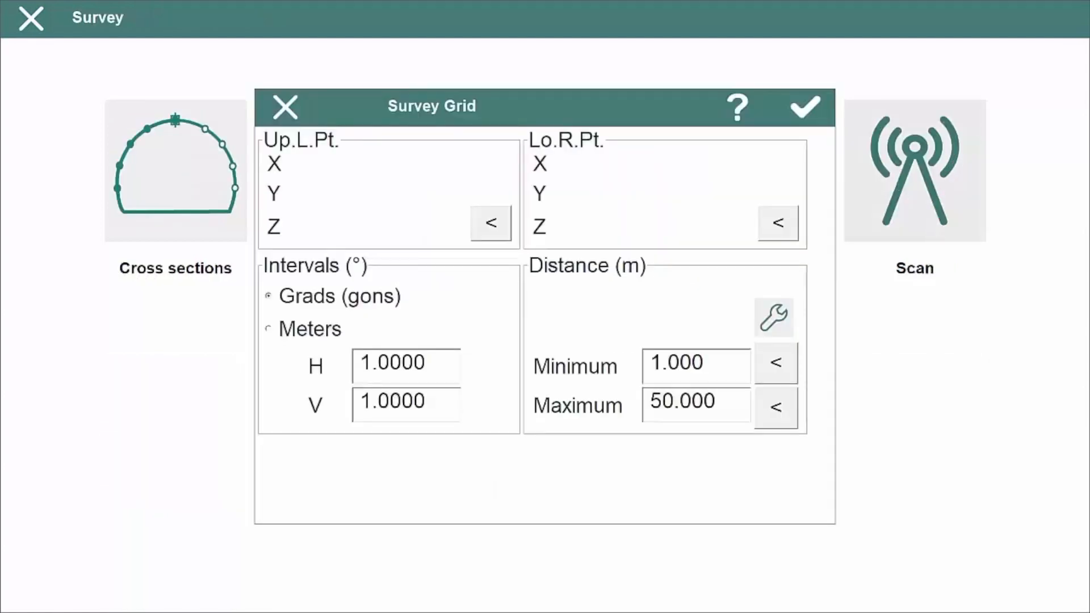
{"action": "left_click", "coordinate": [490, 223]}
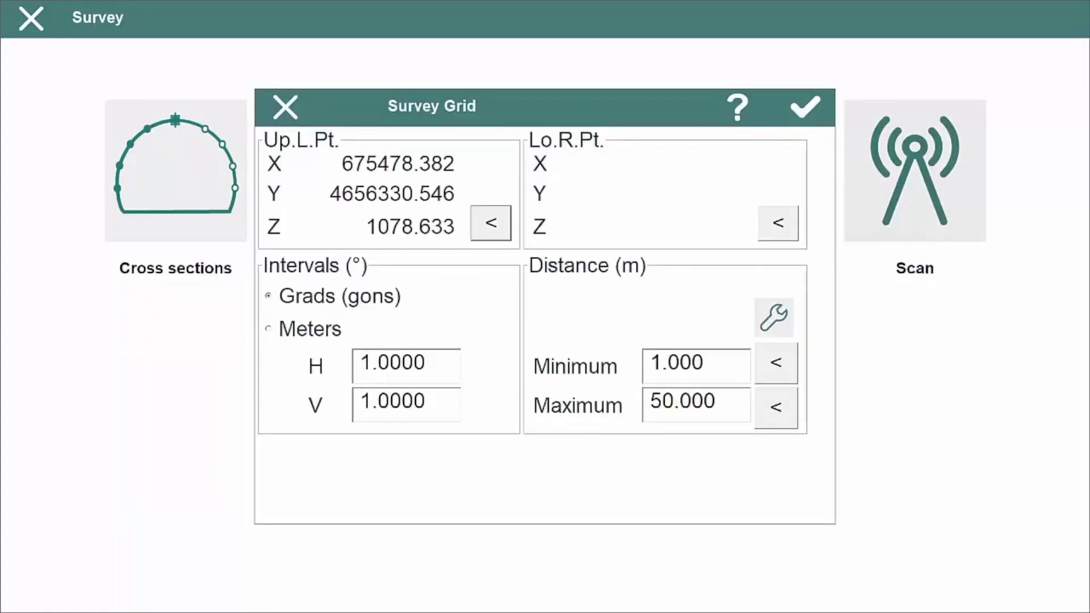
{"action": "left_click", "coordinate": [777, 223]}
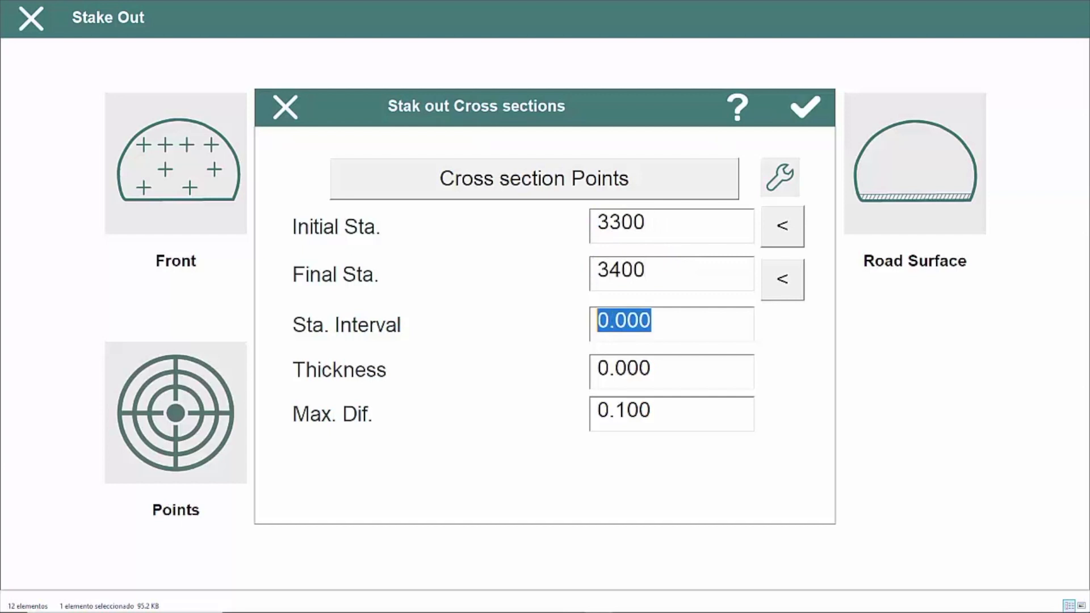
- Enter stake-out station interval 5 and thickness 0.2, then close the dialog
{"action": "type", "text": "5"}
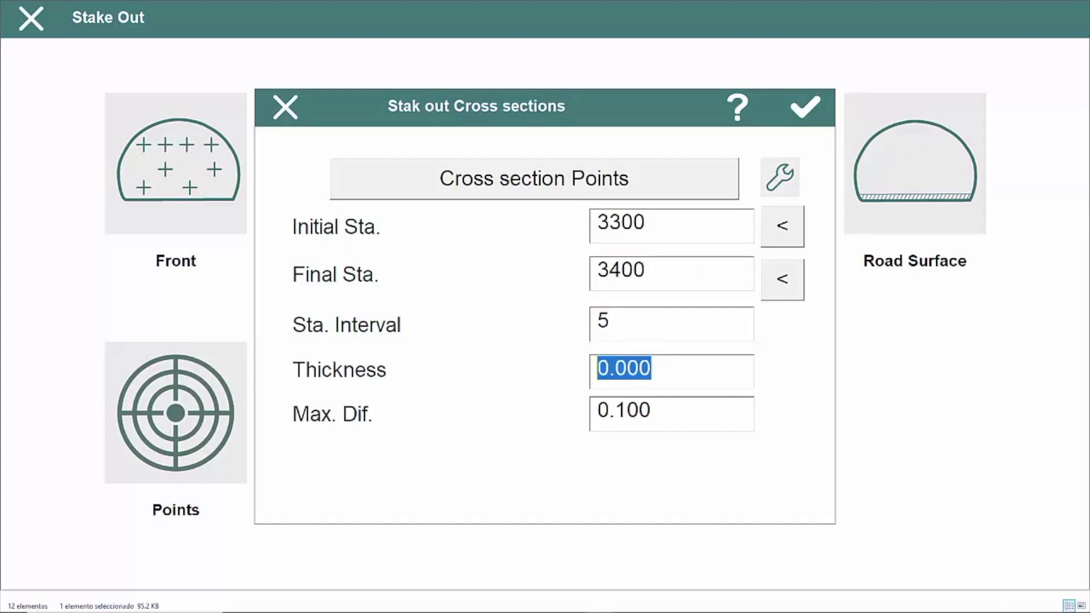
{"action": "type", "text": "0.2"}
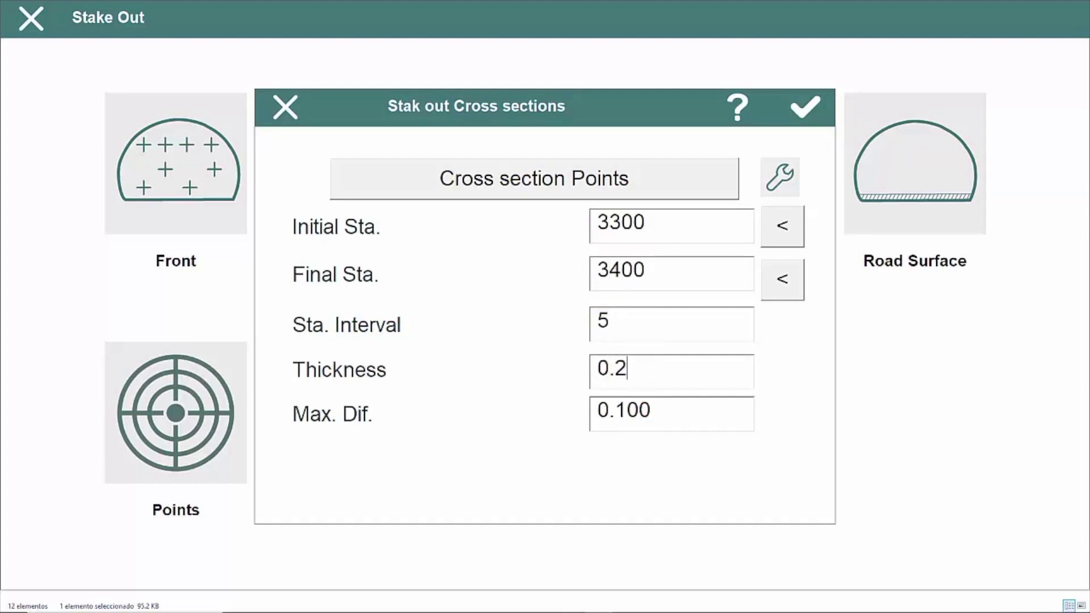
{"action": "left_click", "coordinate": [283, 107]}
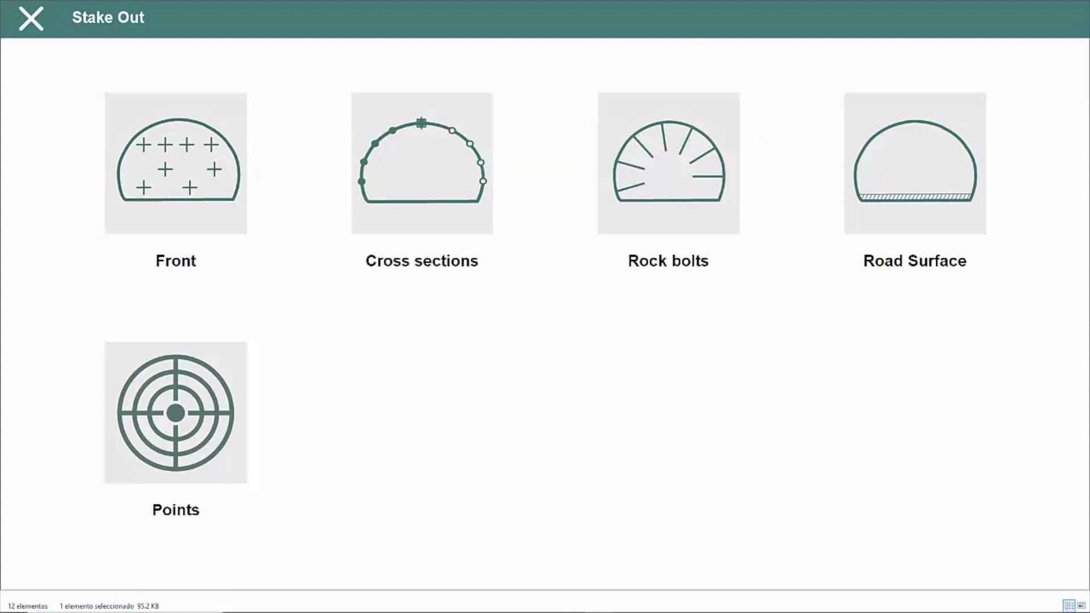
{"action": "left_click", "coordinate": [421, 163]}
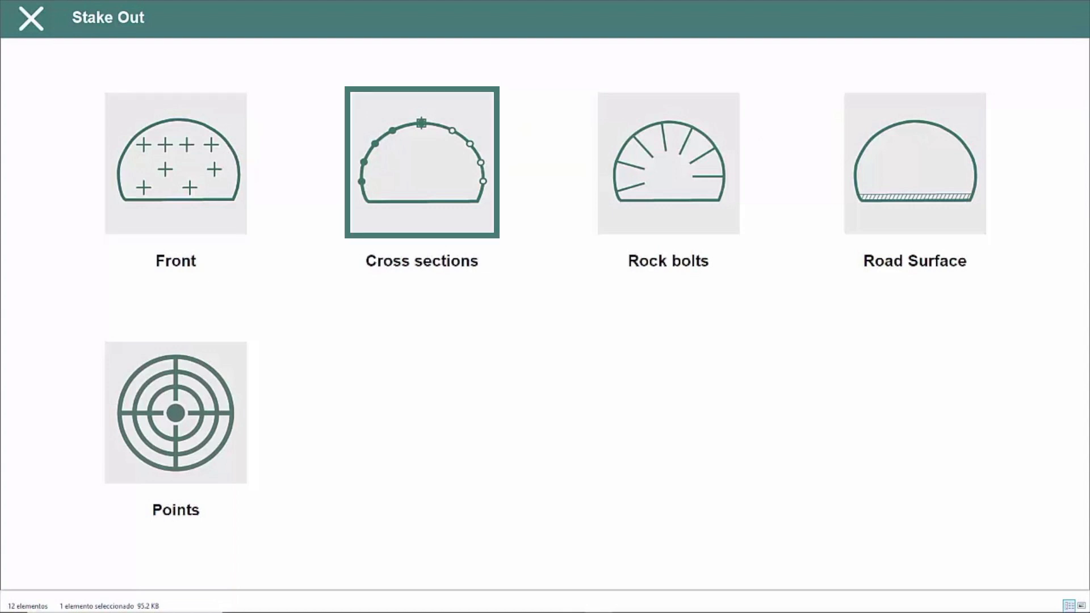
{"action": "left_click", "coordinate": [666, 163]}
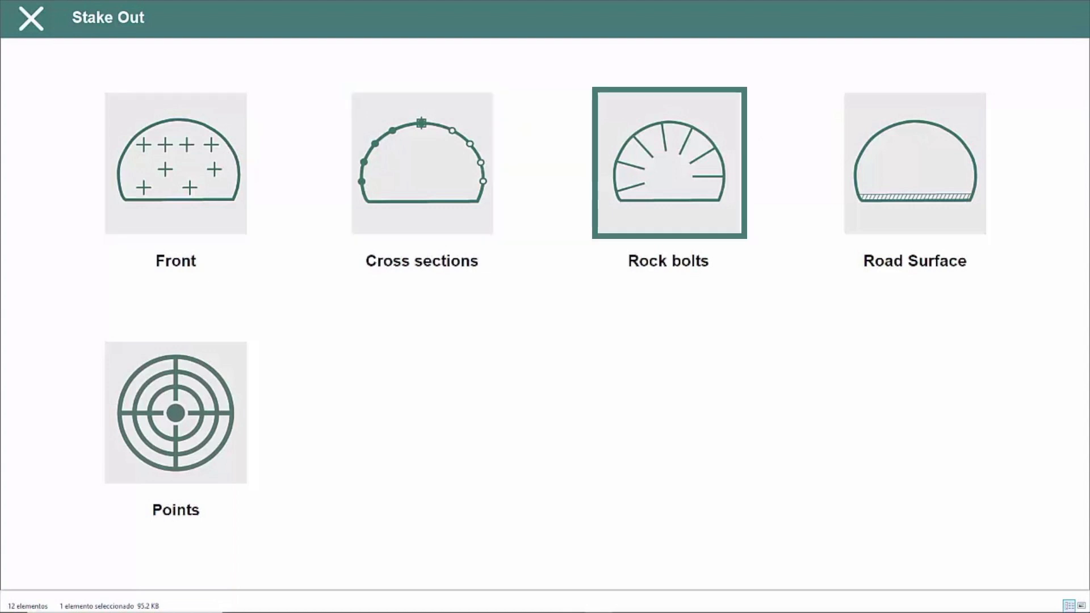
{"action": "left_click", "coordinate": [175, 412]}
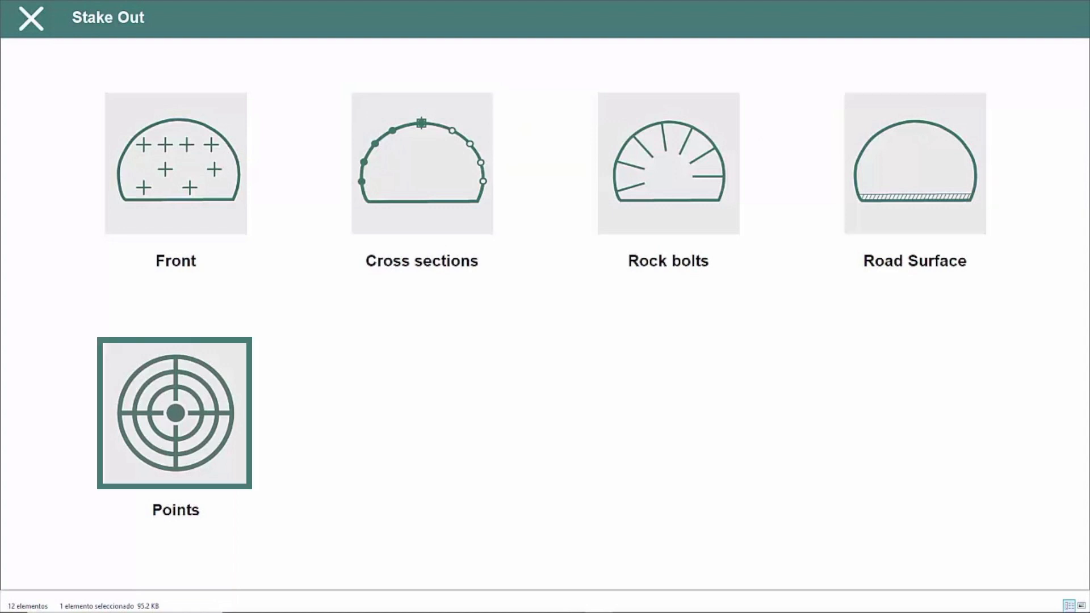
{"action": "left_click", "coordinate": [420, 163]}
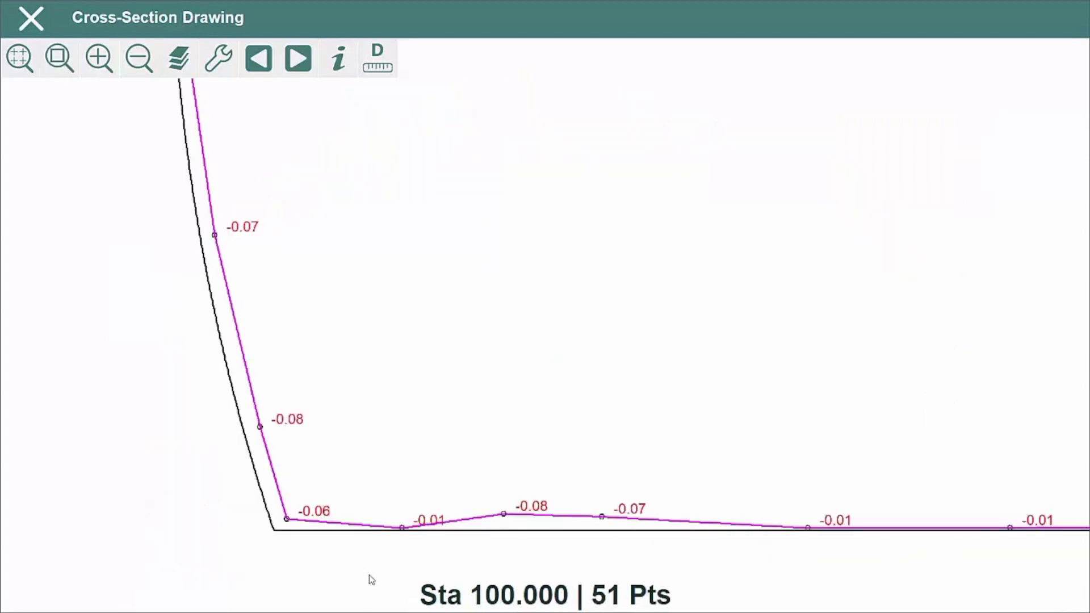
- Open the Cross-Section Drawing viewer for station 100.000
{"action": "left_click", "coordinate": [58, 58]}
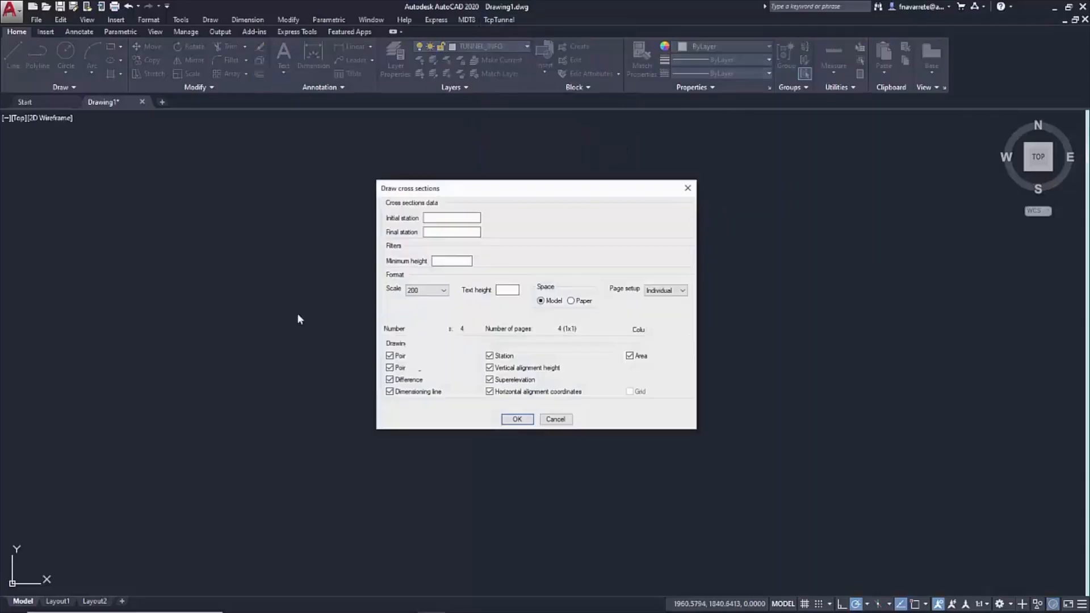
- Draw cross sections 100.000–106.000 with minimum height -10, text height 0.20, two columns
{"action": "left_click", "coordinate": [517, 419]}
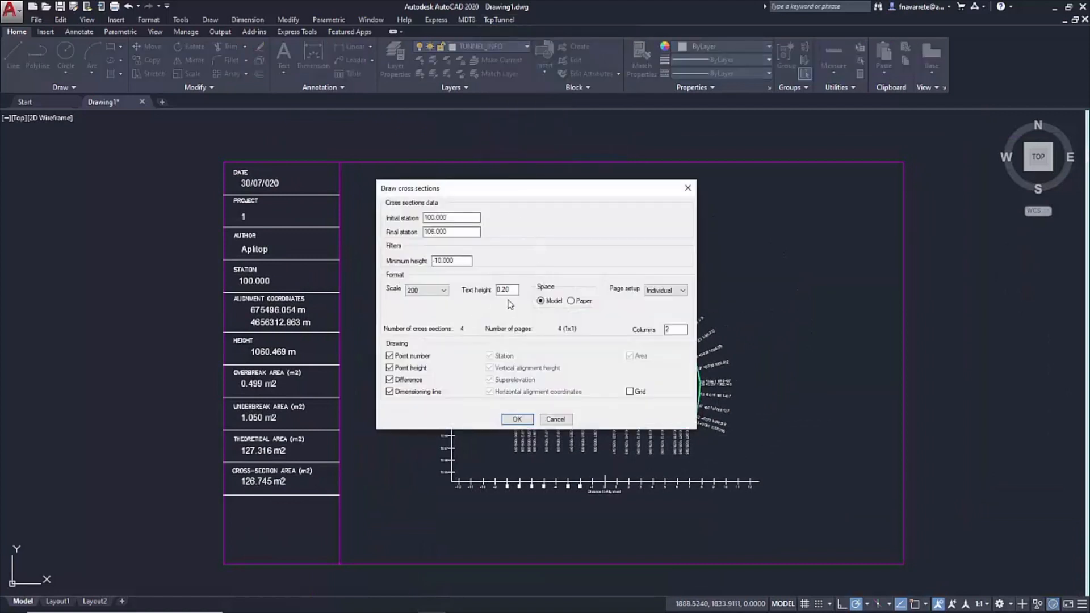
{"action": "left_click", "coordinate": [516, 419]}
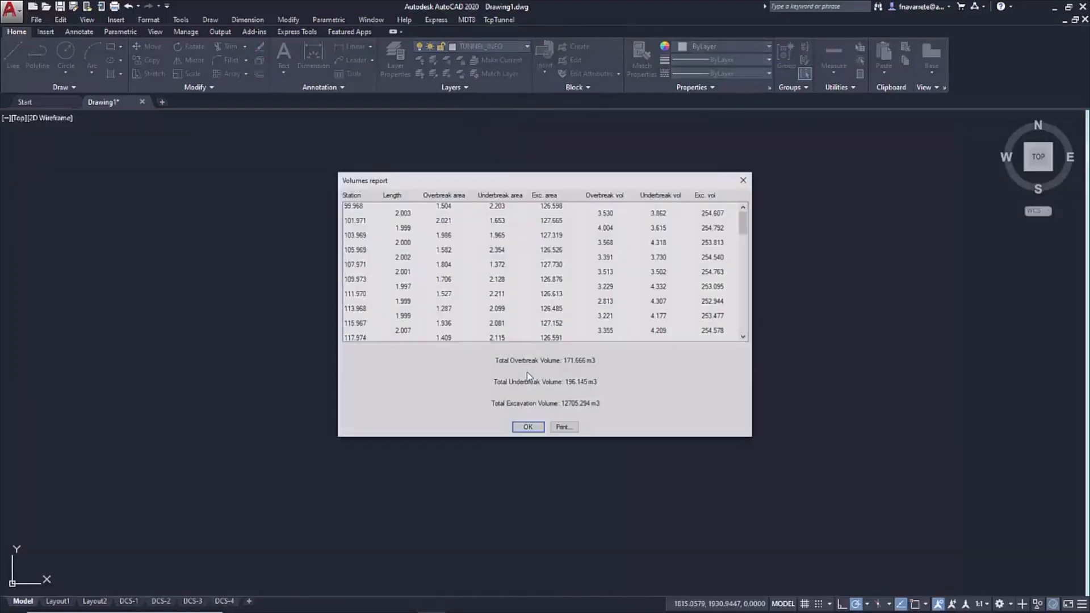
- Export the volumes report with 12705.294 m3 excavation to Excel and maximize the workbook
{"action": "left_click", "coordinate": [563, 427]}
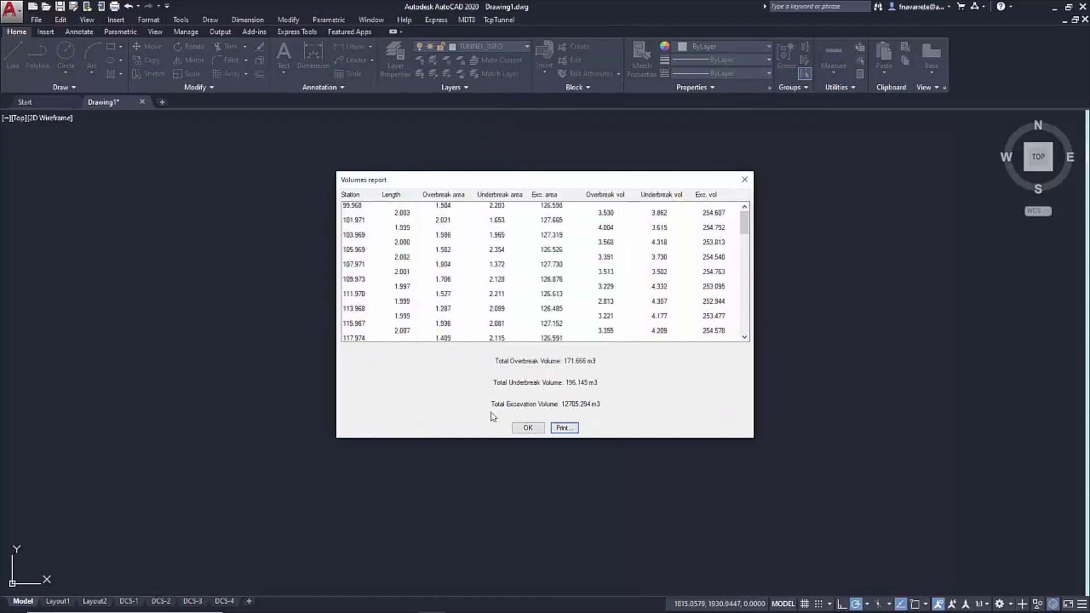
{"action": "left_click", "coordinate": [564, 427]}
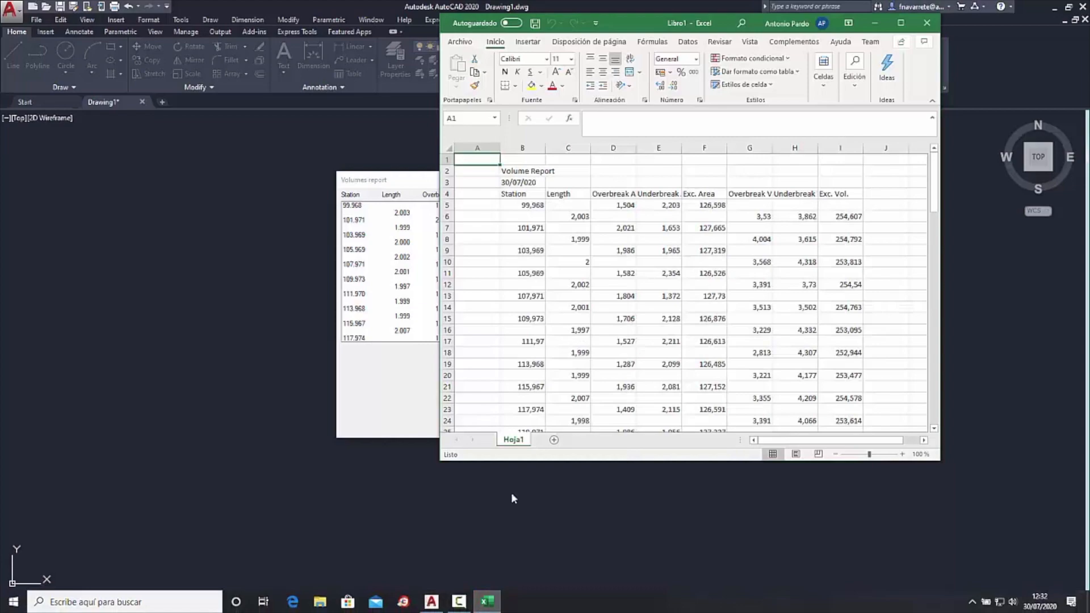
{"action": "left_click", "coordinate": [901, 22]}
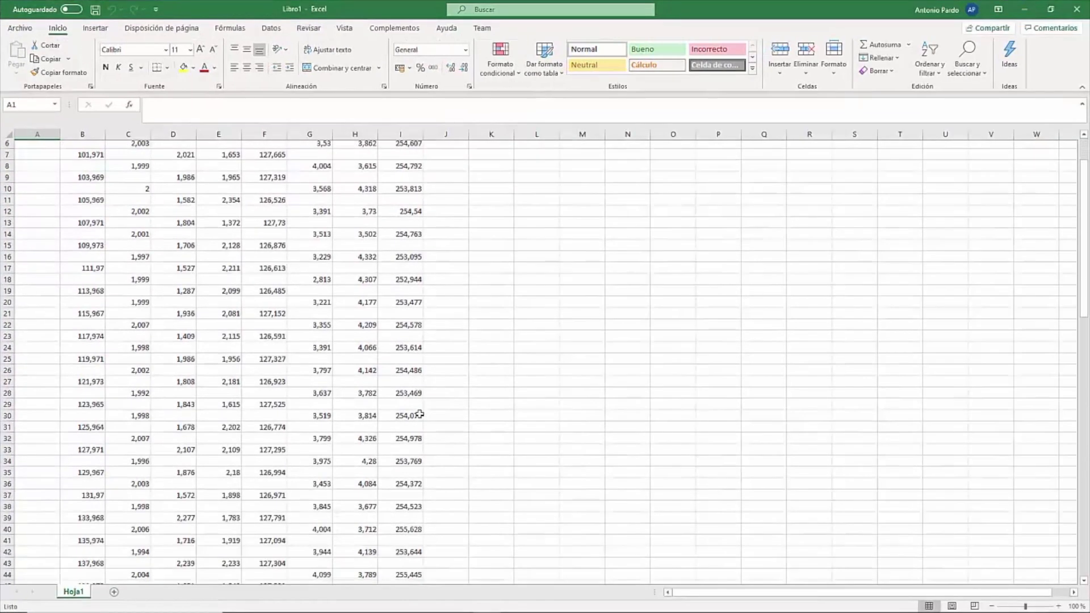